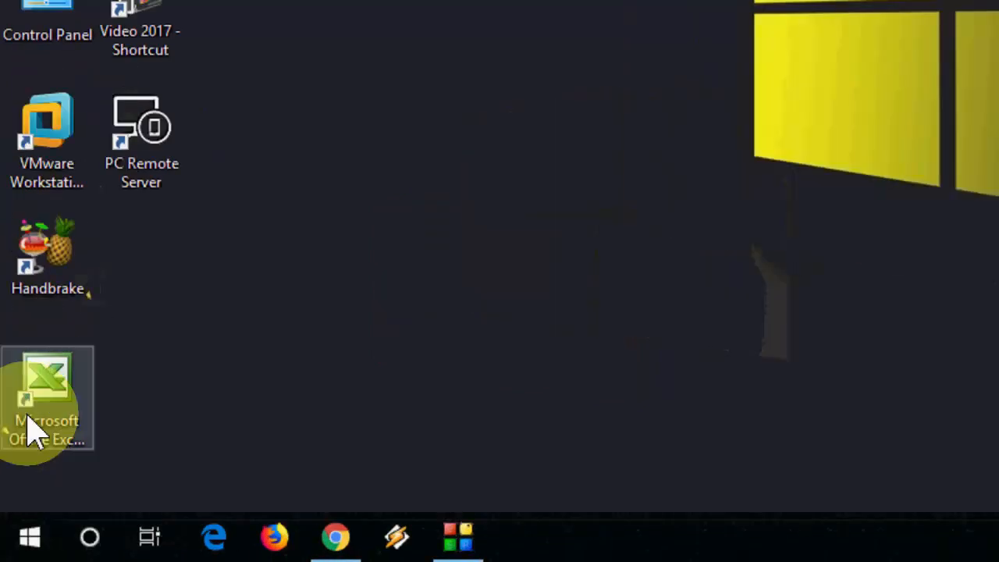
Search 'system set' and open 'View advanced system settings'.
text(system setting)
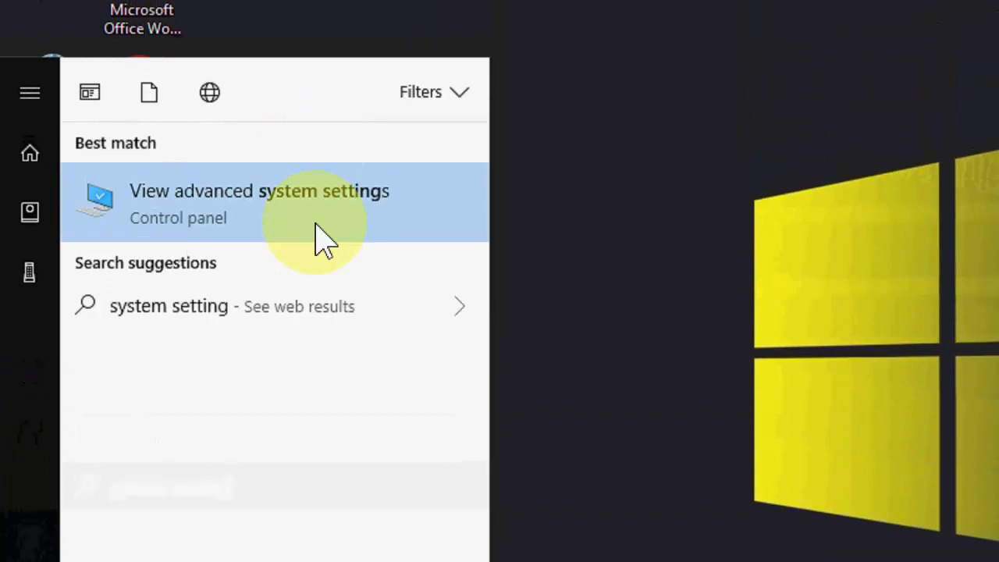
mouse_move(179, 234)
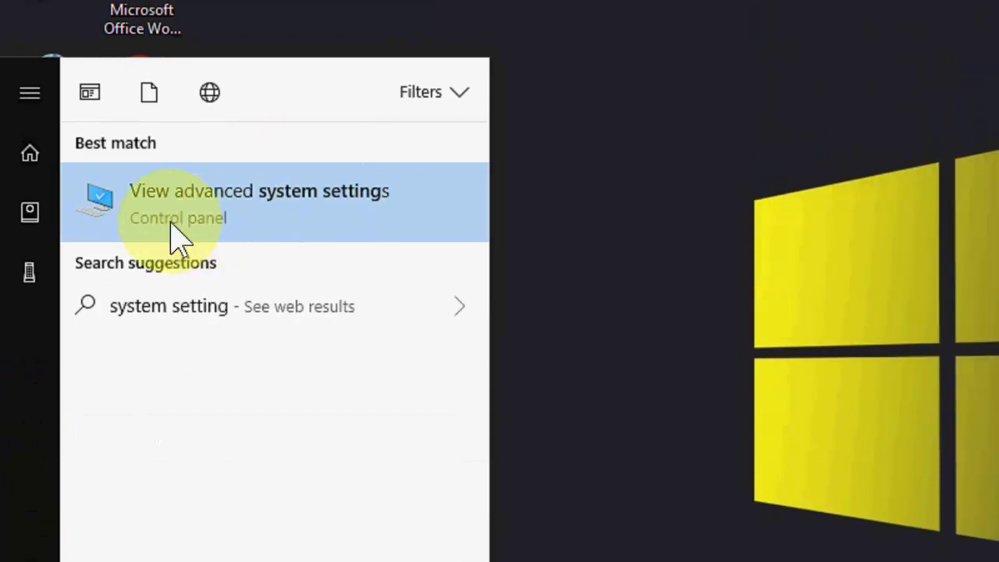
click(259, 191)
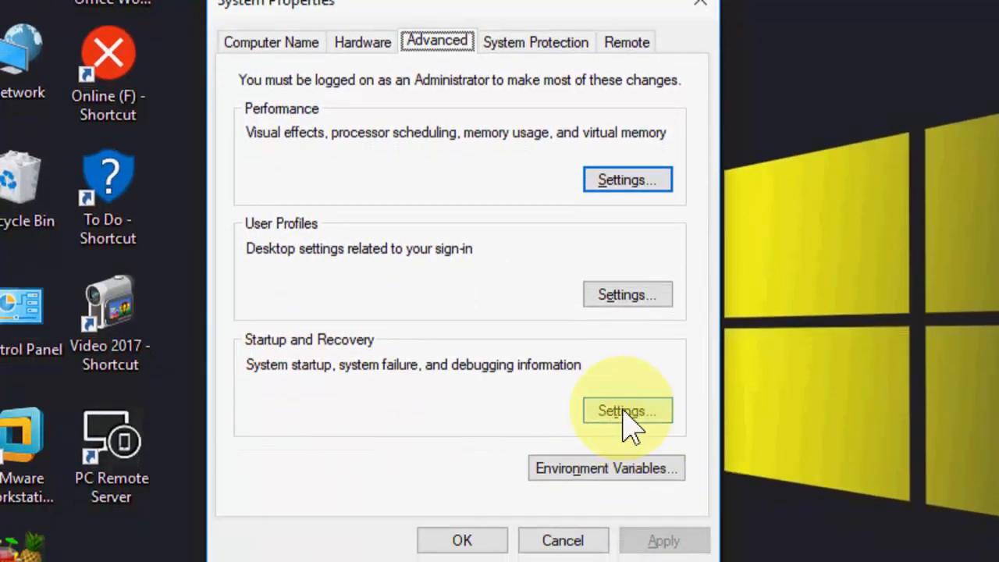
Uncheck 'Automatically restart' under Startup and Recovery settings.
click(627, 410)
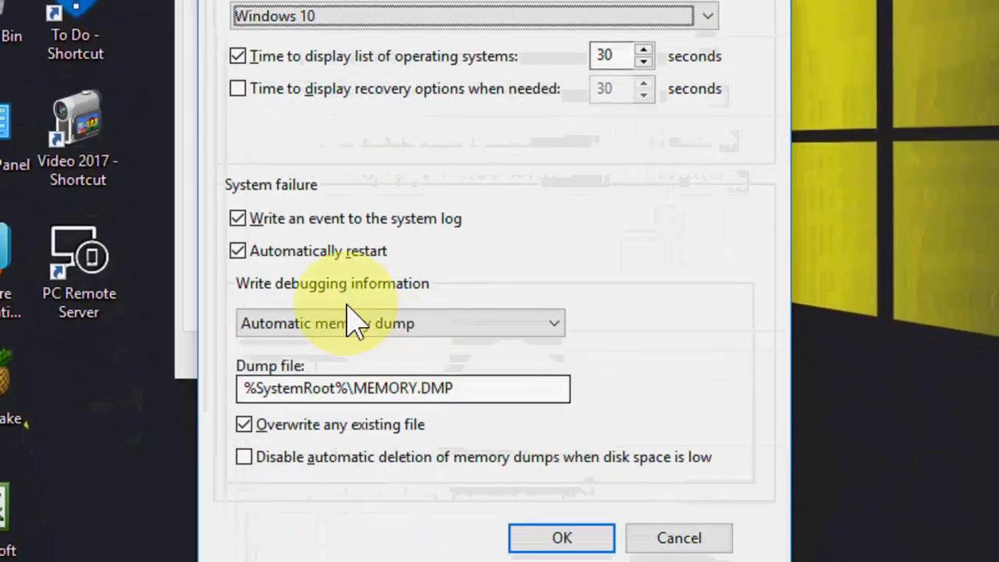
mouse_move(281, 281)
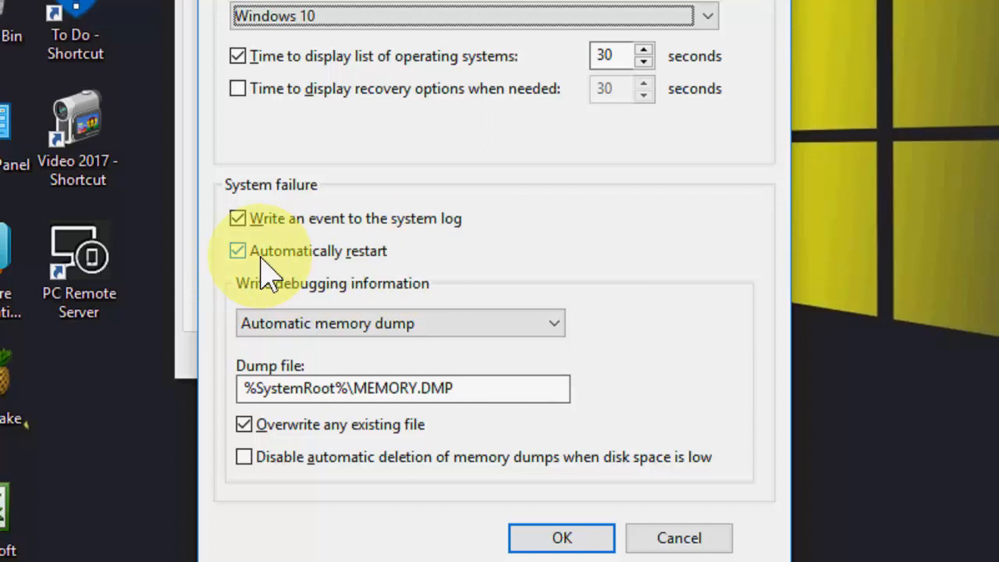
click(237, 251)
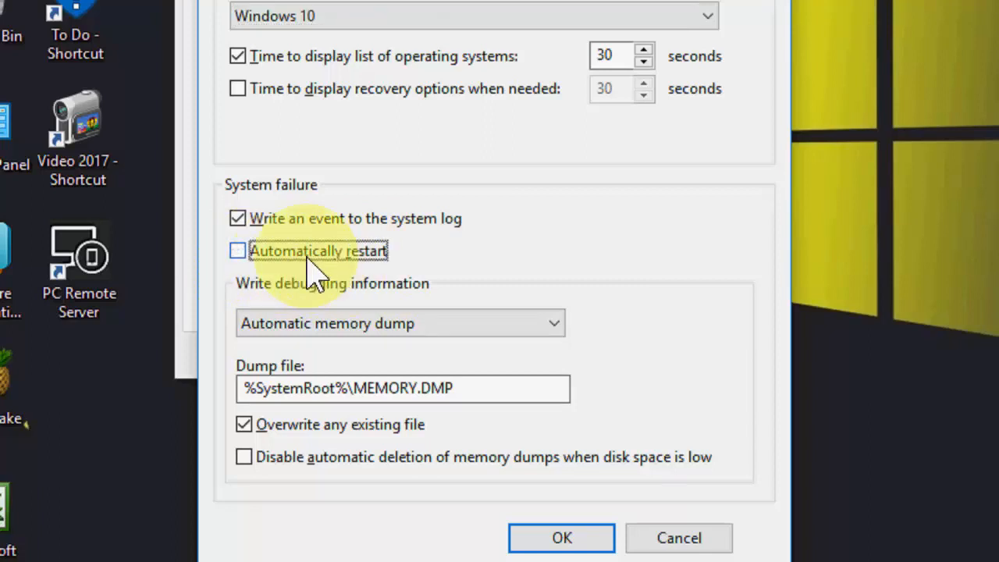
mouse_move(383, 281)
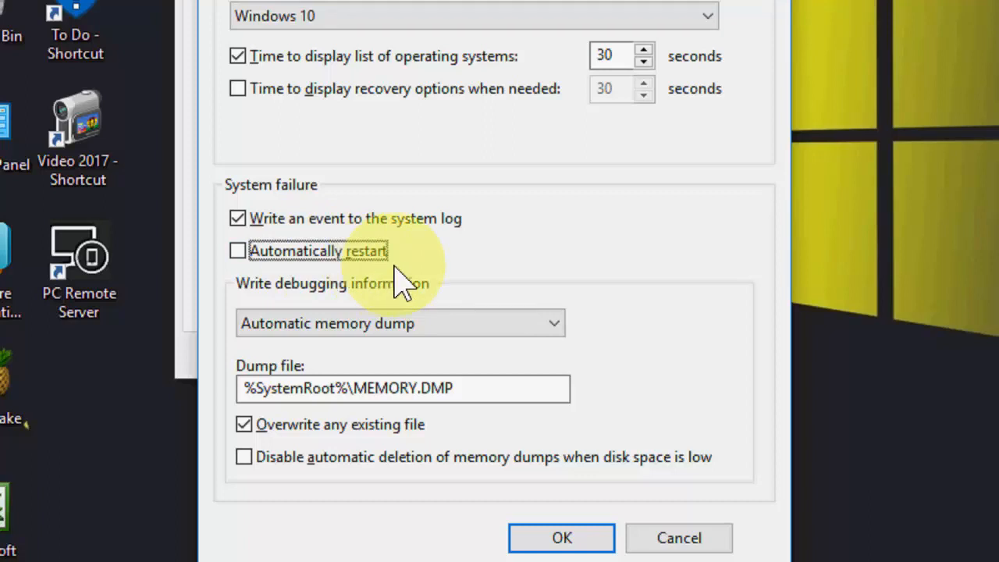
mouse_move(434, 281)
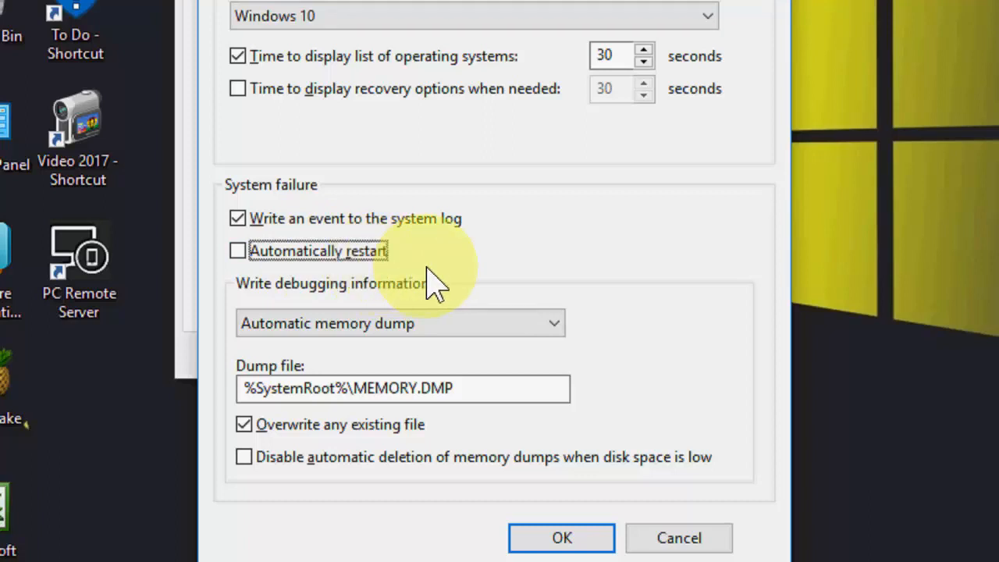
mouse_move(539, 453)
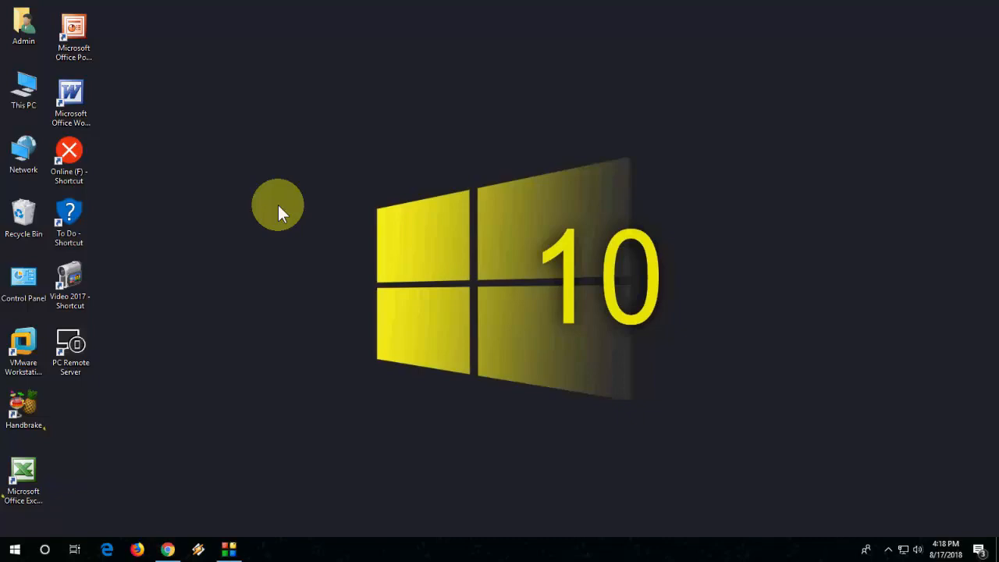
mouse_move(7, 437)
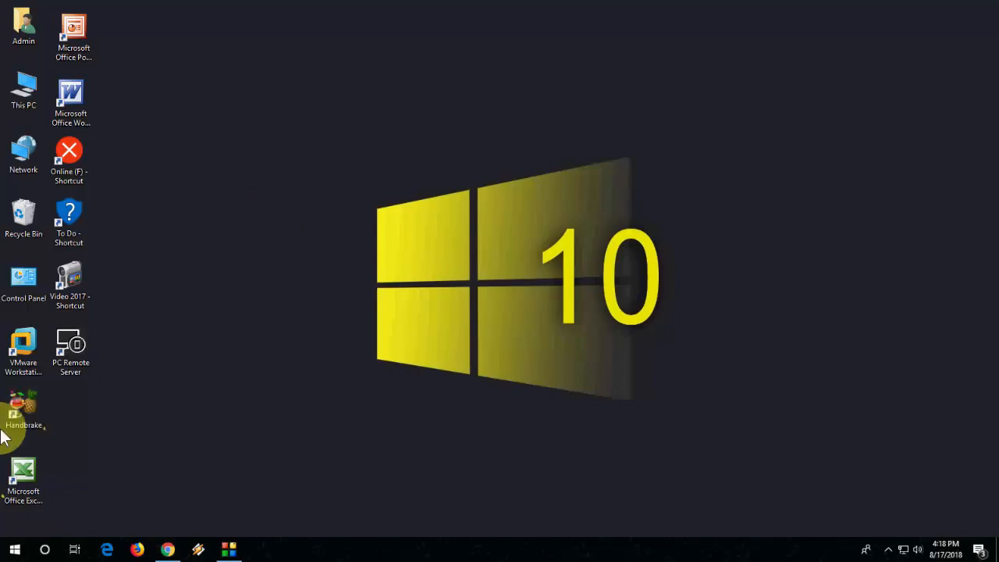
Search the Start menu for 'event viewer'.
click(14, 550)
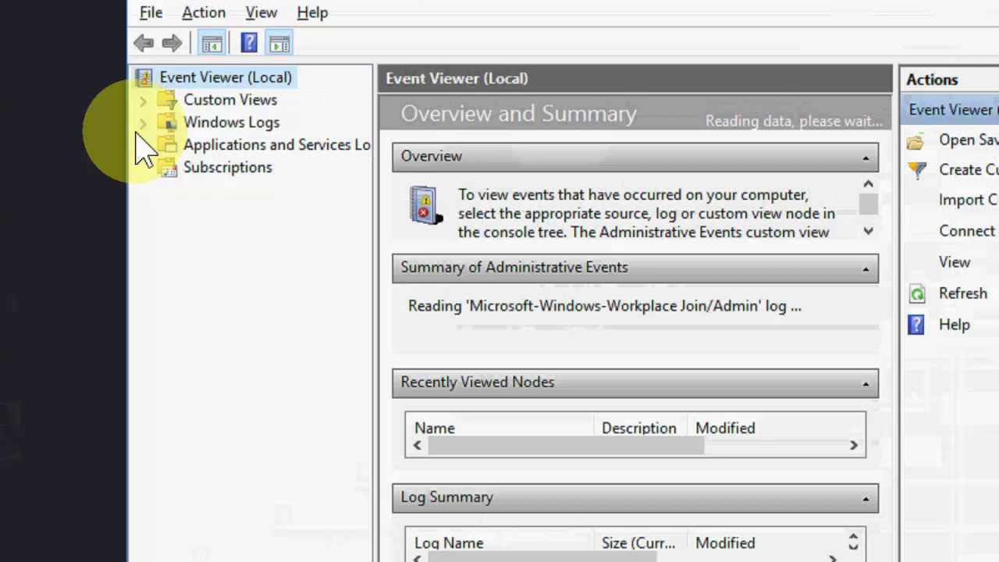
Expand the Windows Logs group in the Event Viewer console tree.
click(144, 124)
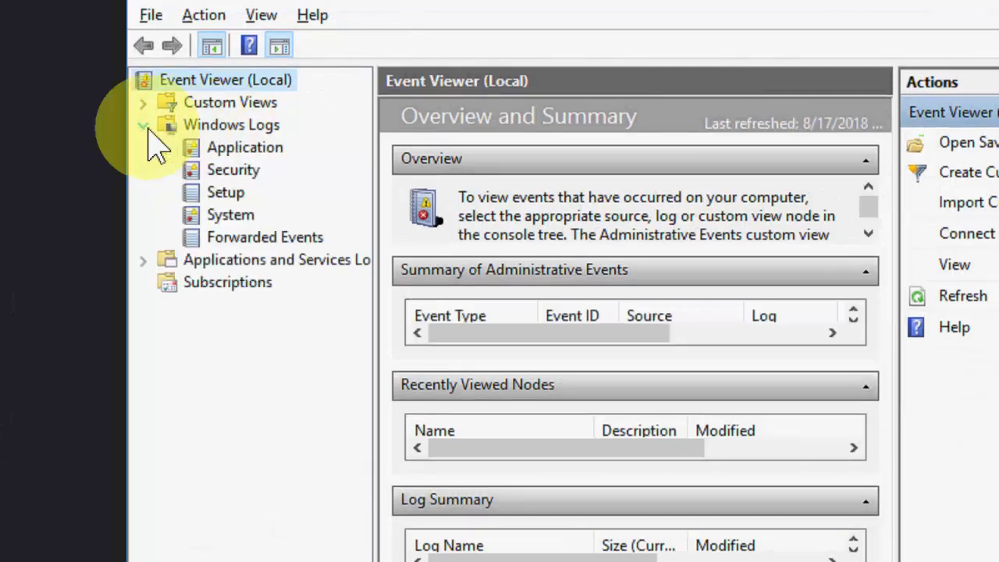
mouse_move(235, 222)
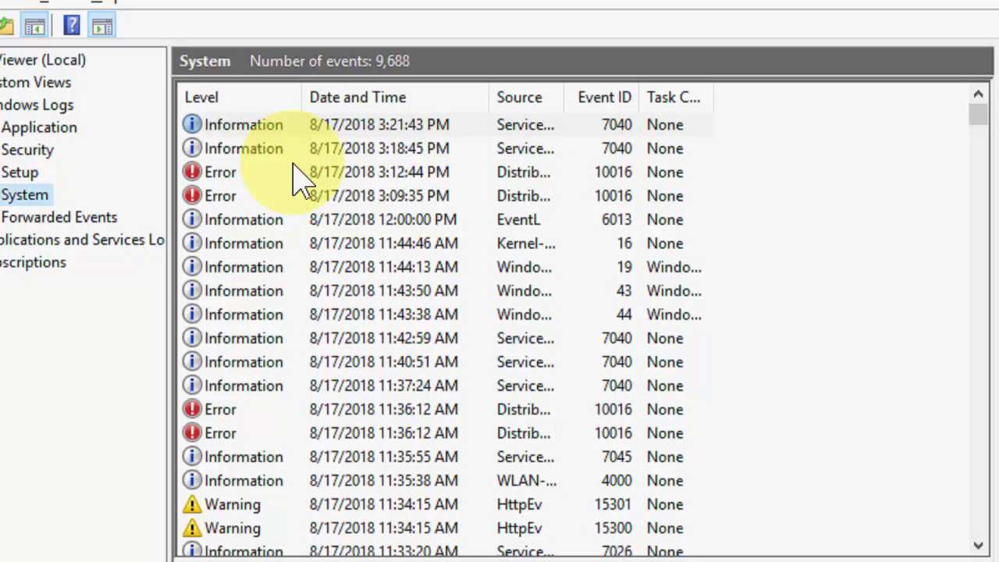
mouse_move(230, 192)
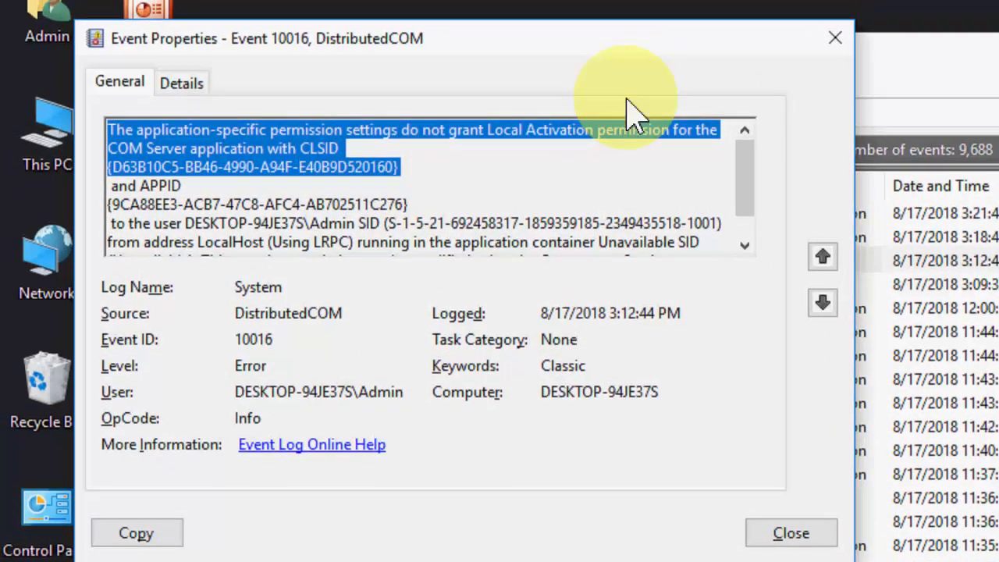
Open the DistributedCOM error 10016 event's details.
click(791, 532)
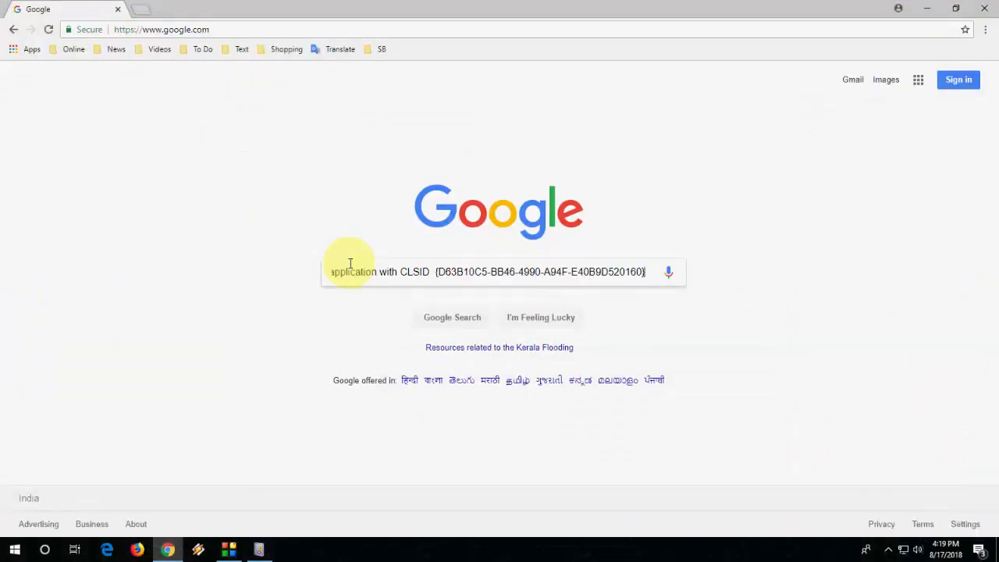
Run the Google search for the DCOM 10016 permission error text.
key(Return)
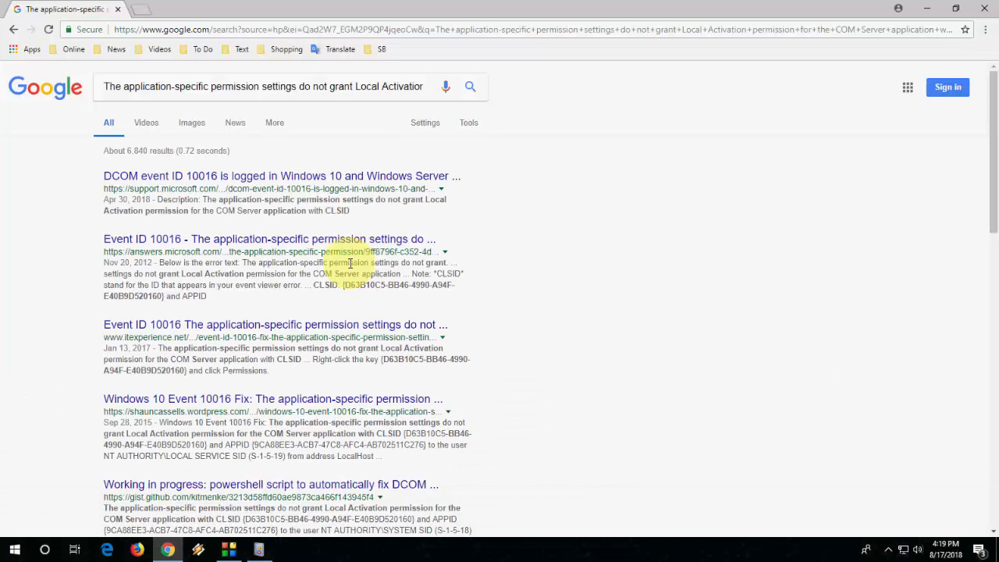
mouse_move(261, 210)
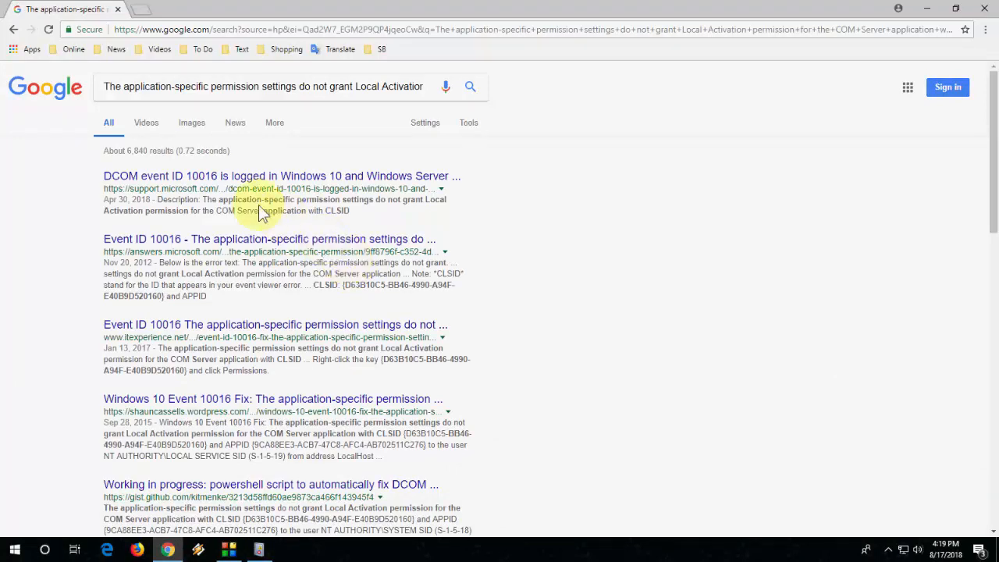
mouse_move(113, 287)
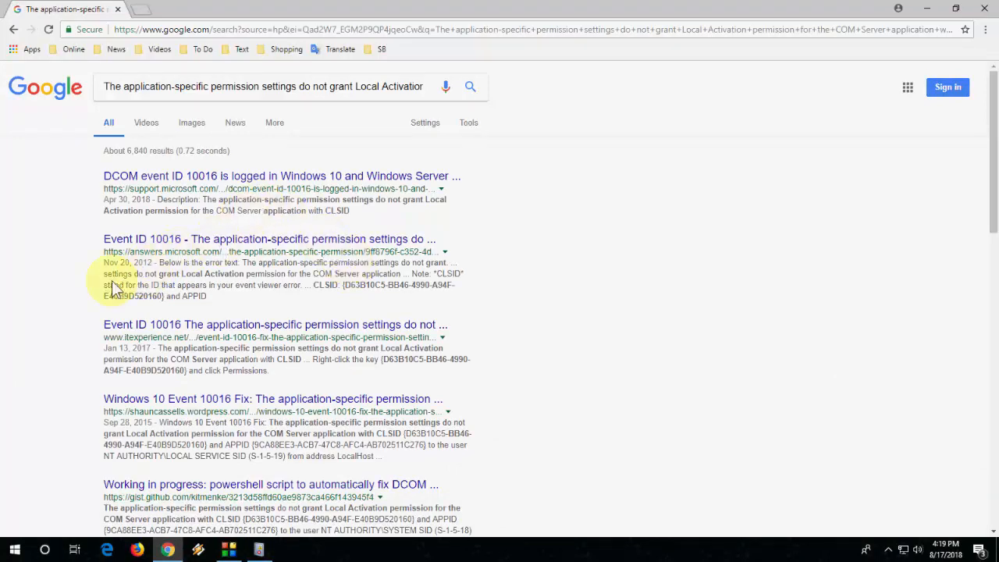
mouse_move(334, 176)
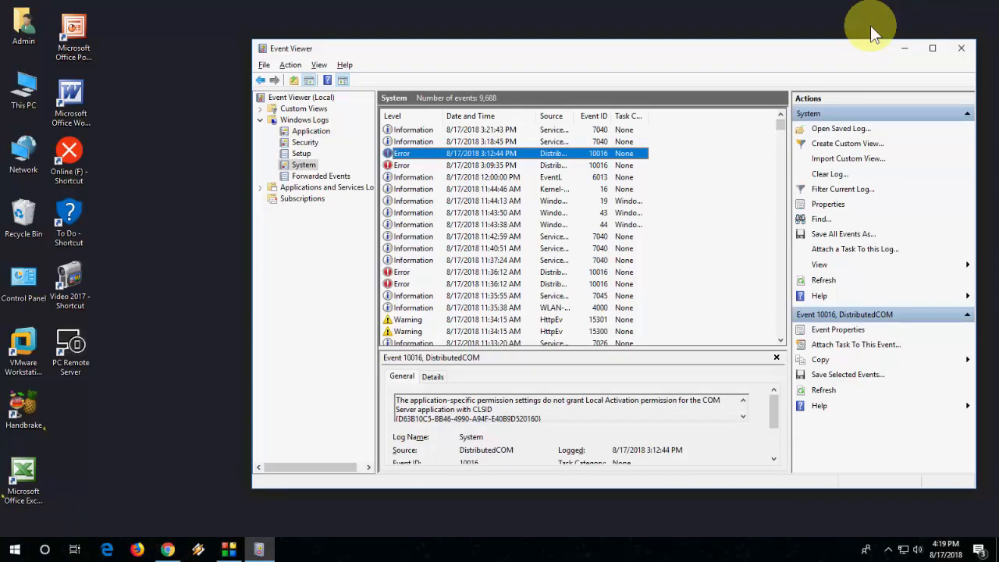
mouse_move(962, 48)
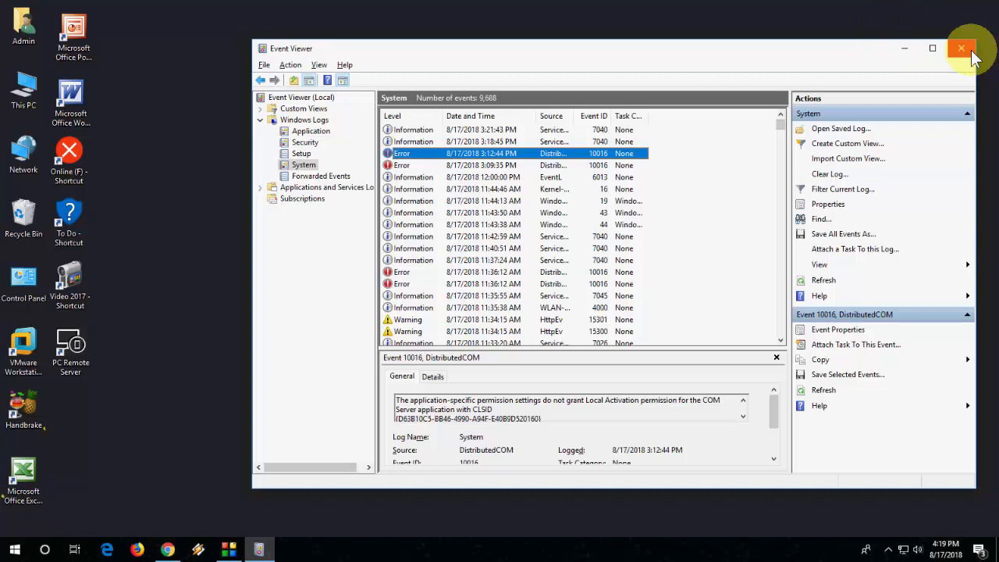
Close the Event Viewer window.
click(961, 48)
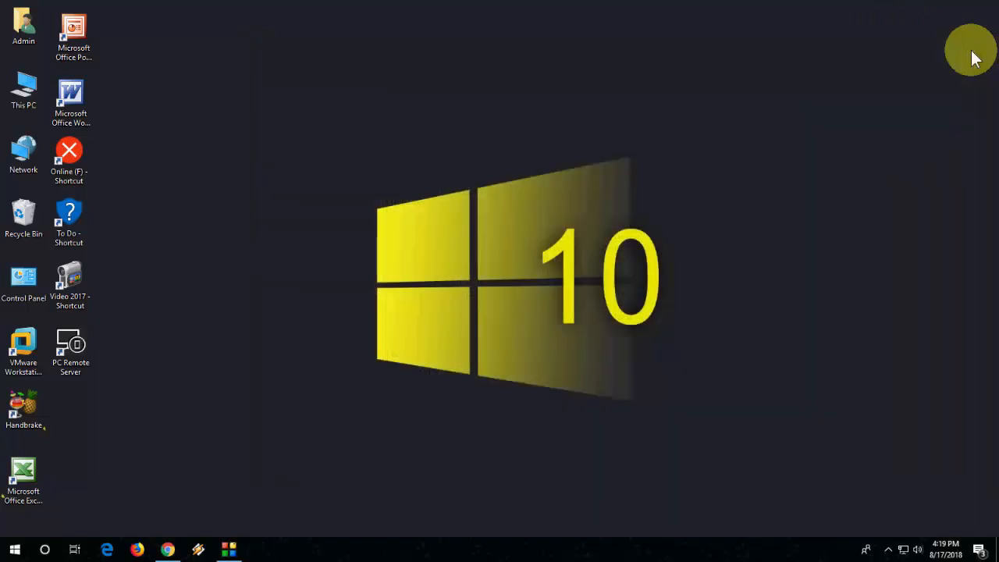
mouse_move(590, 63)
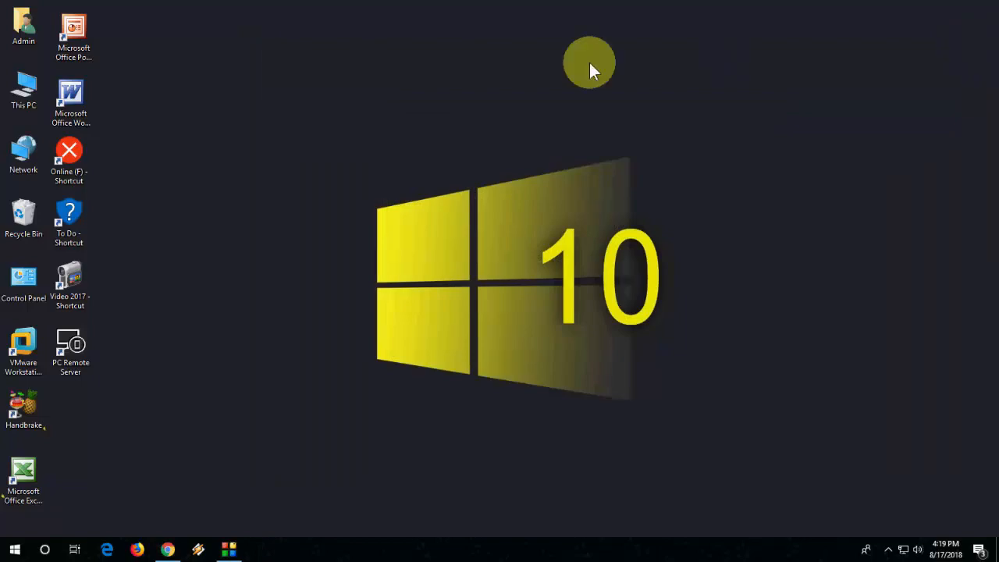